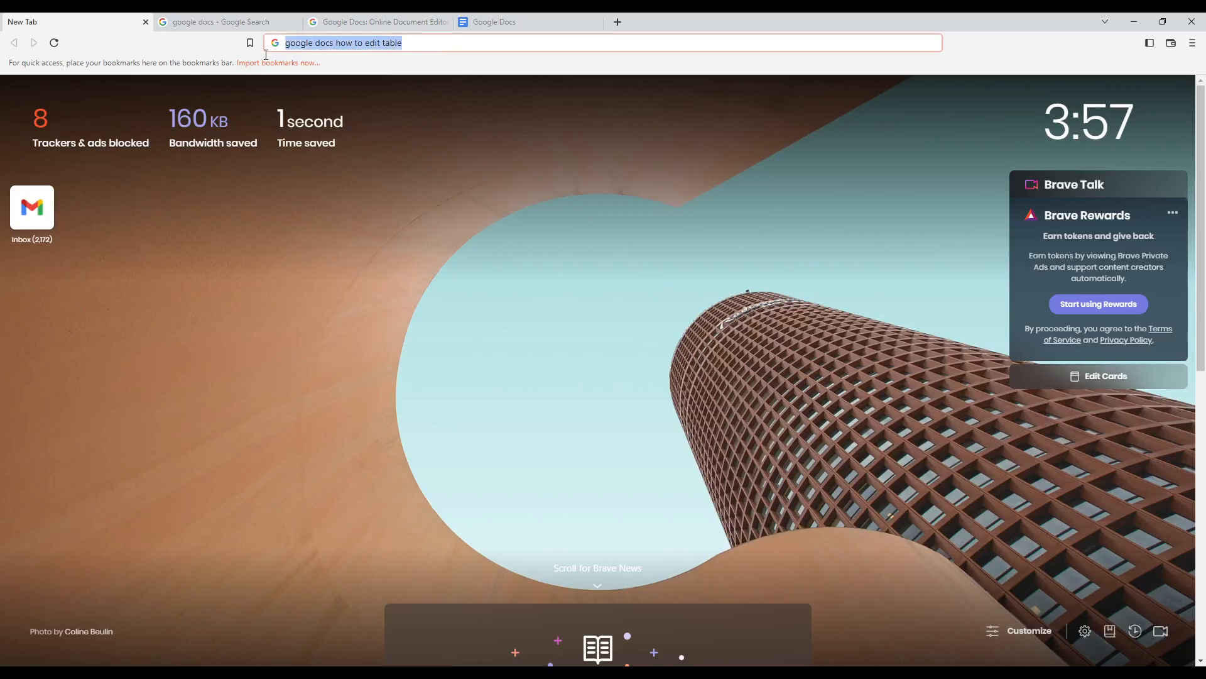
mouse_move(408, 226)
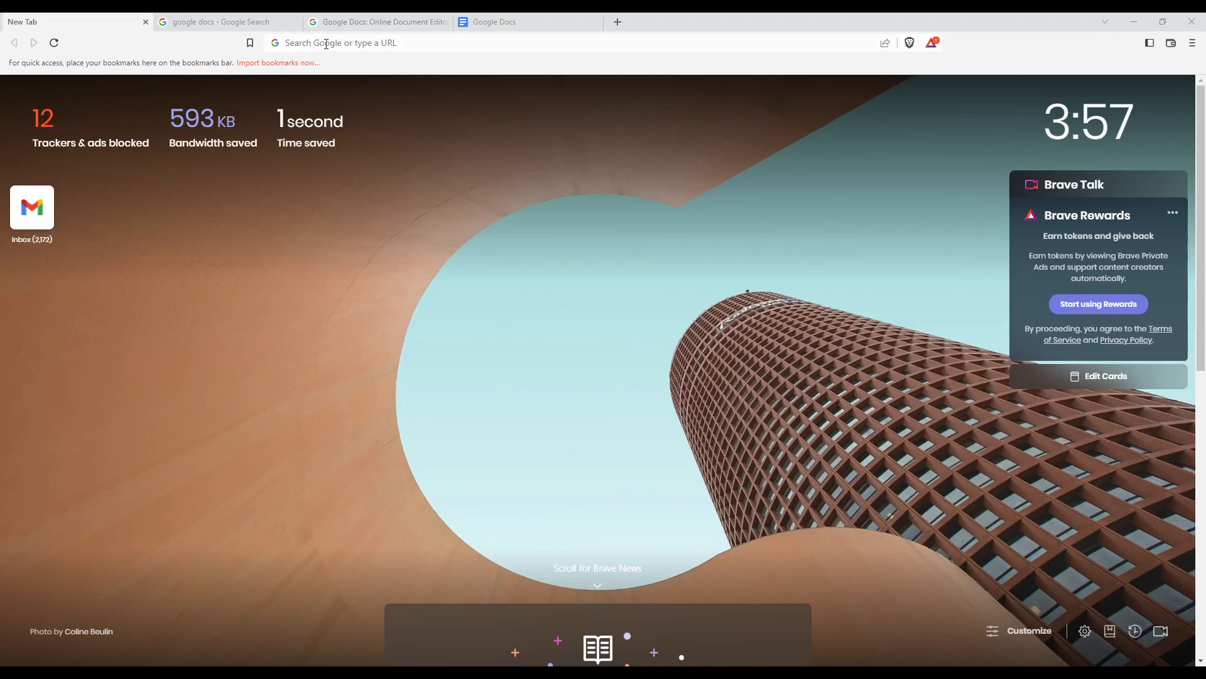
Show the Google Search results for 'google docs', led by the Google Docs page
click(223, 21)
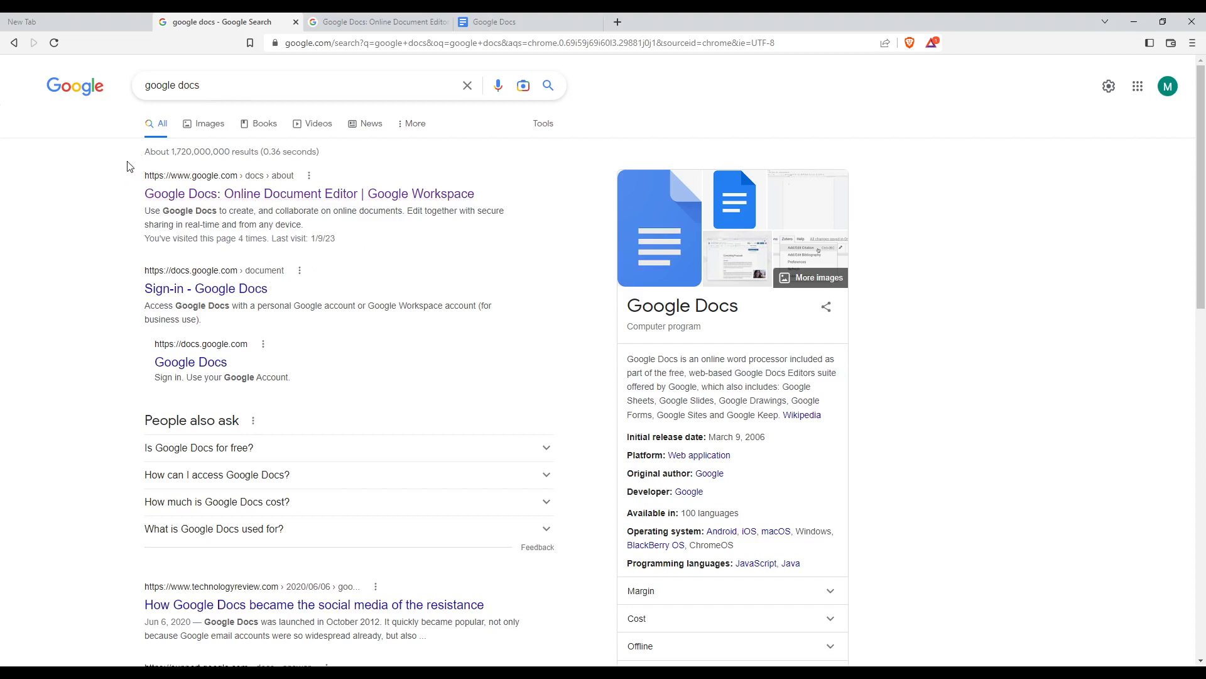
mouse_move(167, 211)
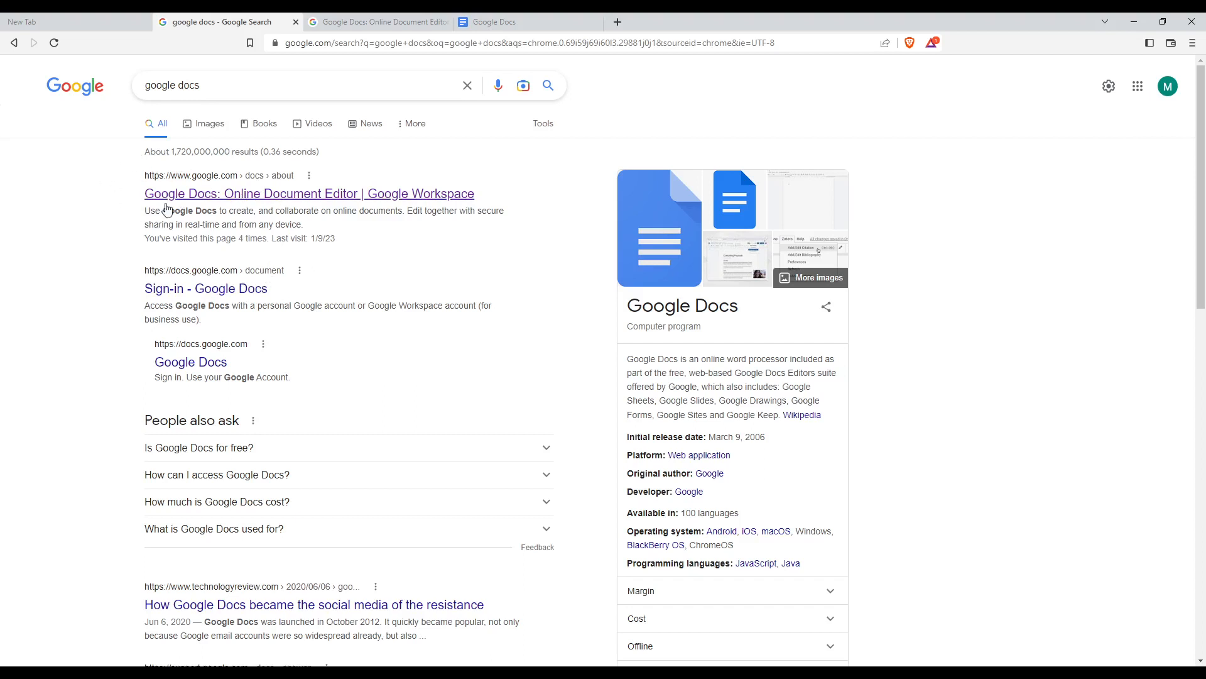
mouse_move(134, 159)
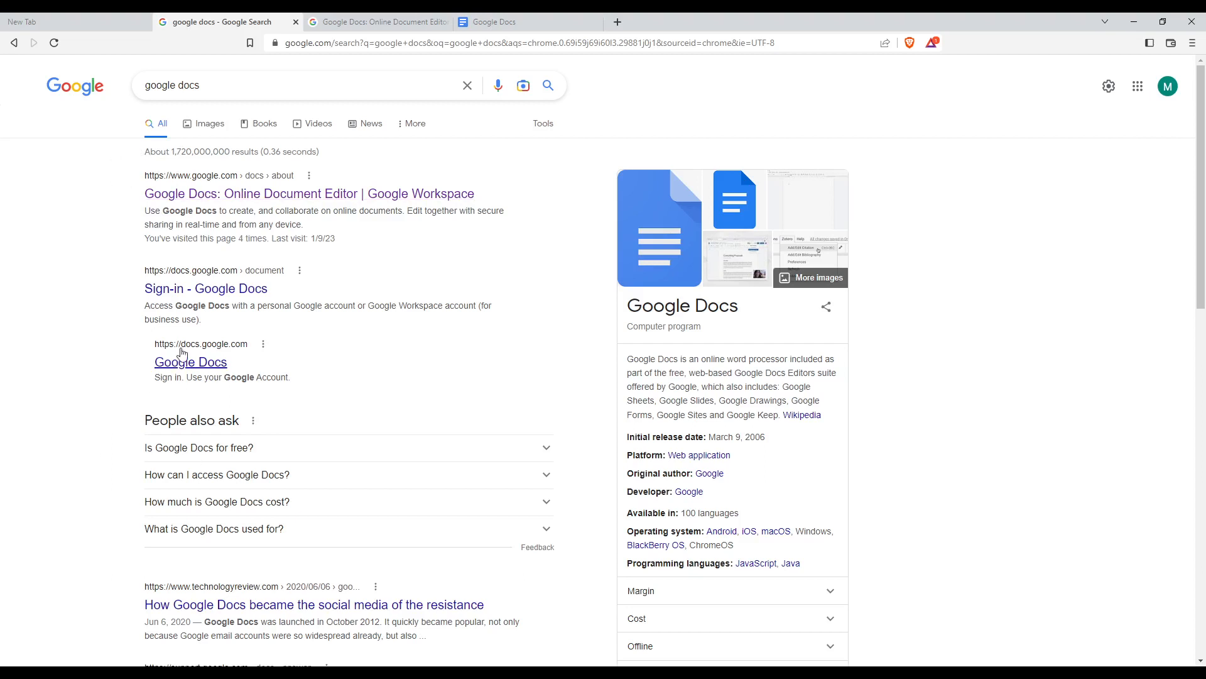
mouse_move(527, 196)
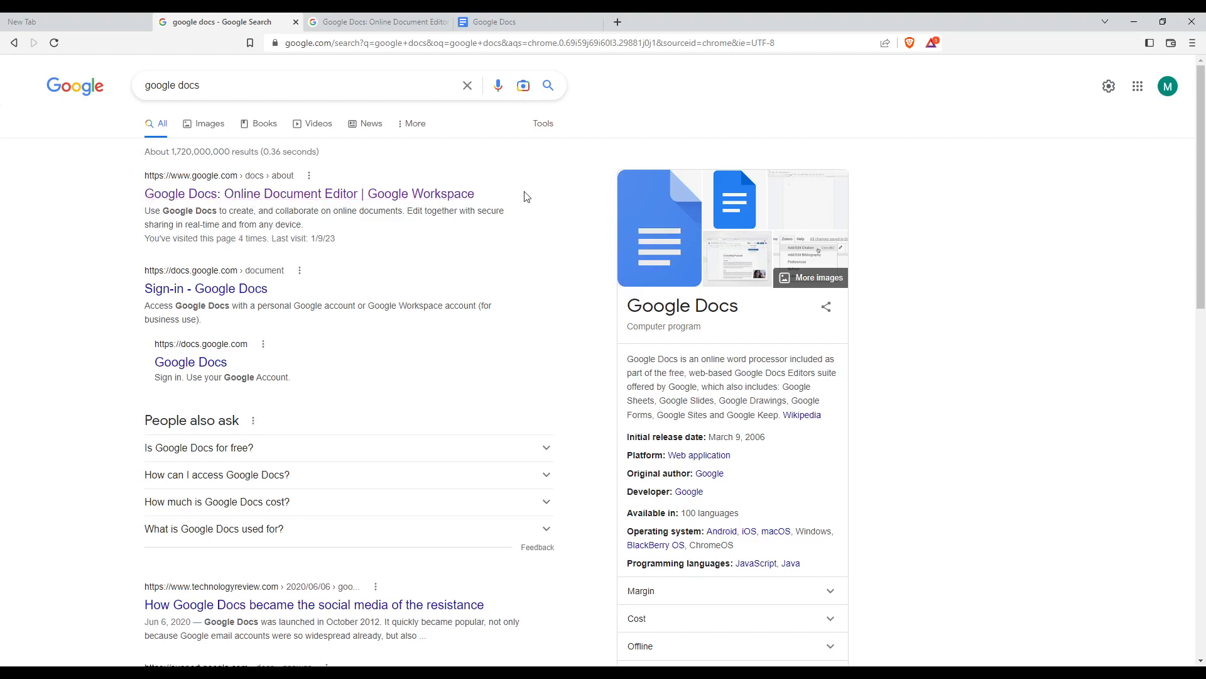
mouse_move(314, 116)
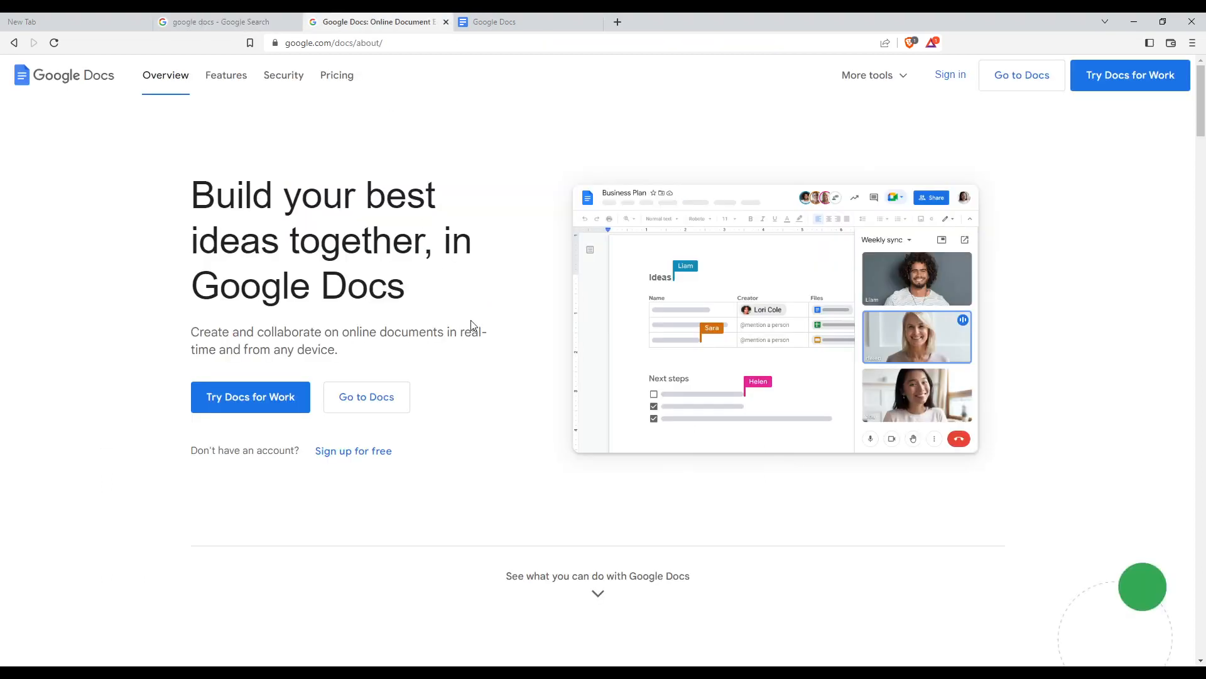
mouse_move(458, 367)
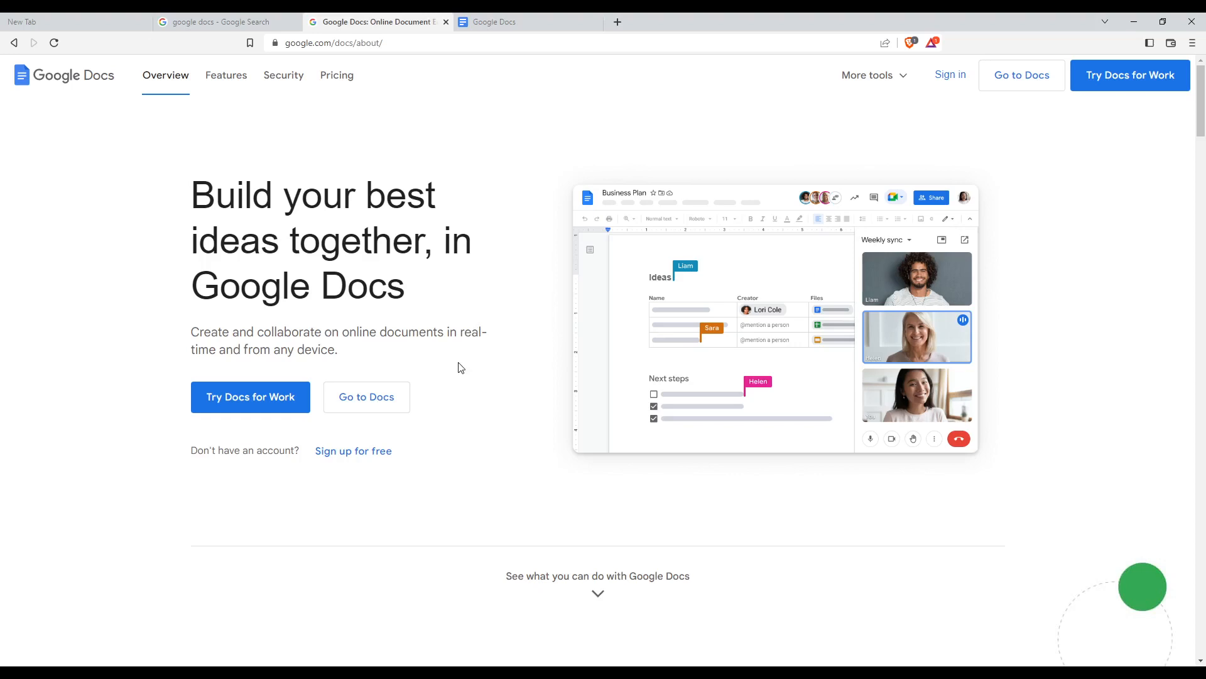
mouse_move(977, 142)
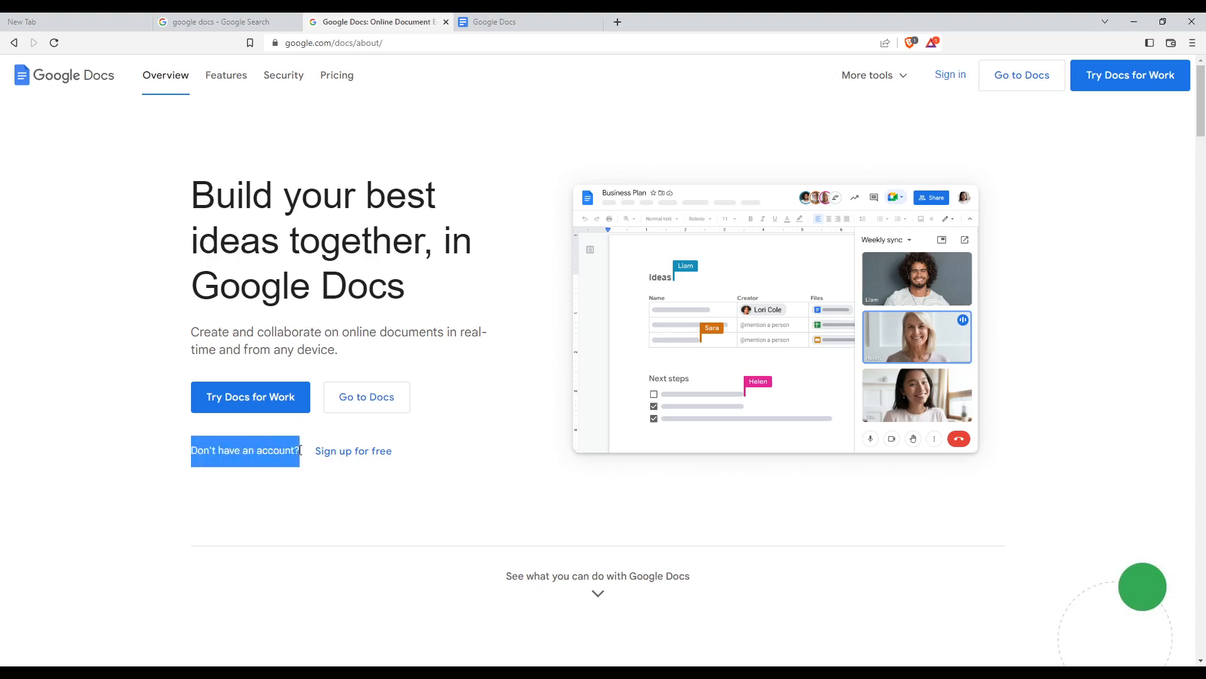
Clear the stray text selection and switch to the Google Docs home tab
click(384, 482)
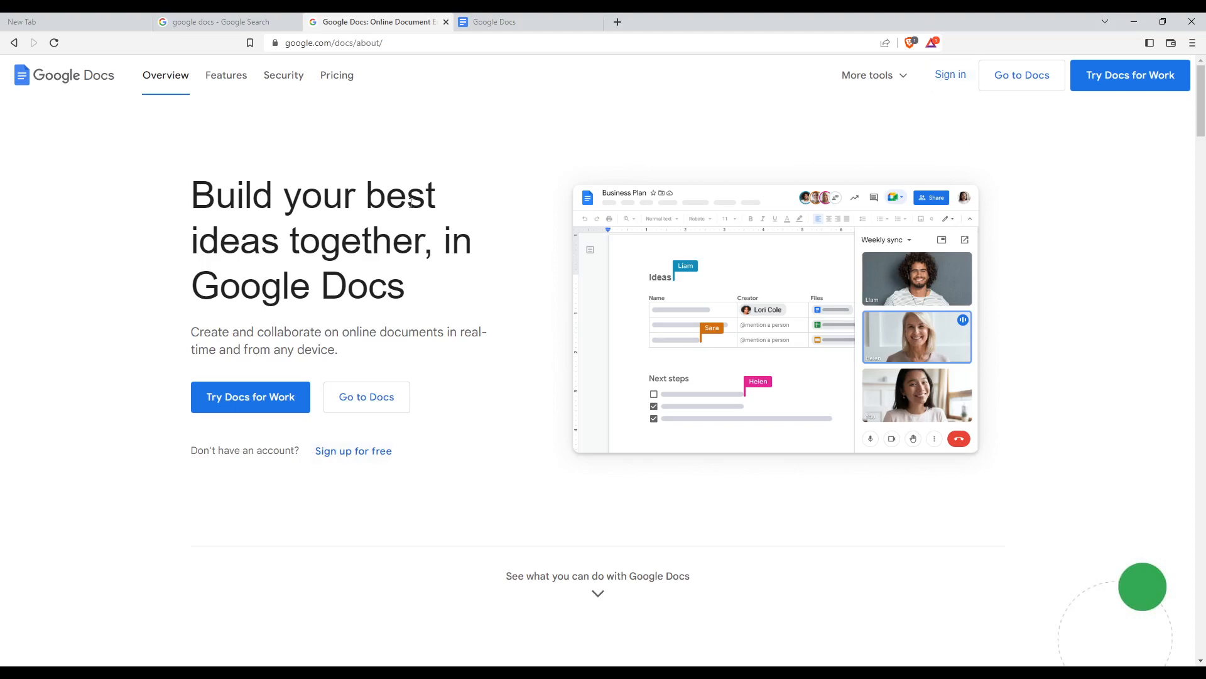
click(516, 21)
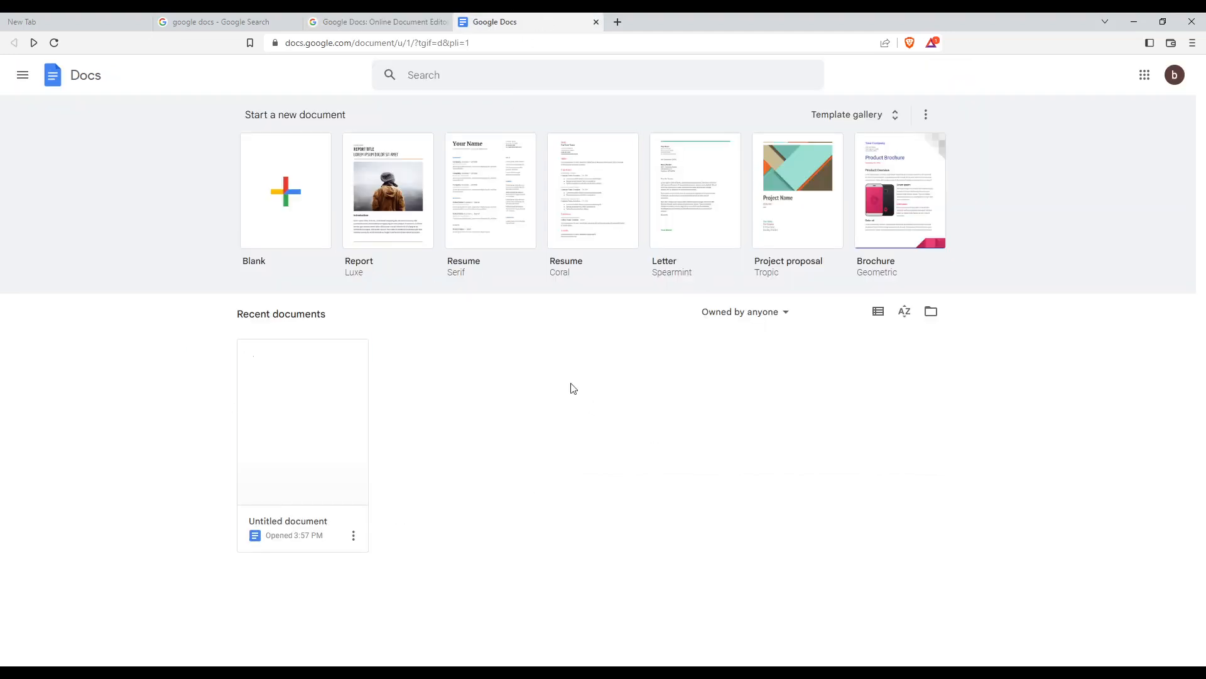
mouse_move(610, 461)
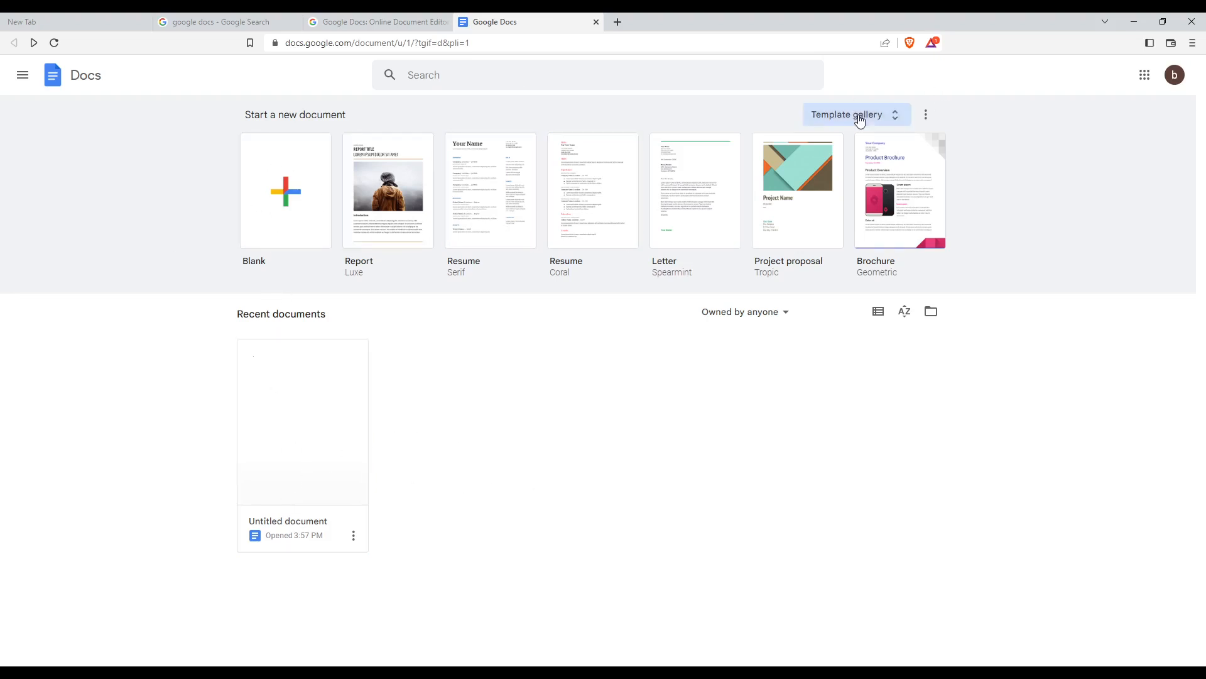
Expand the template gallery and create a new Blank document
click(846, 114)
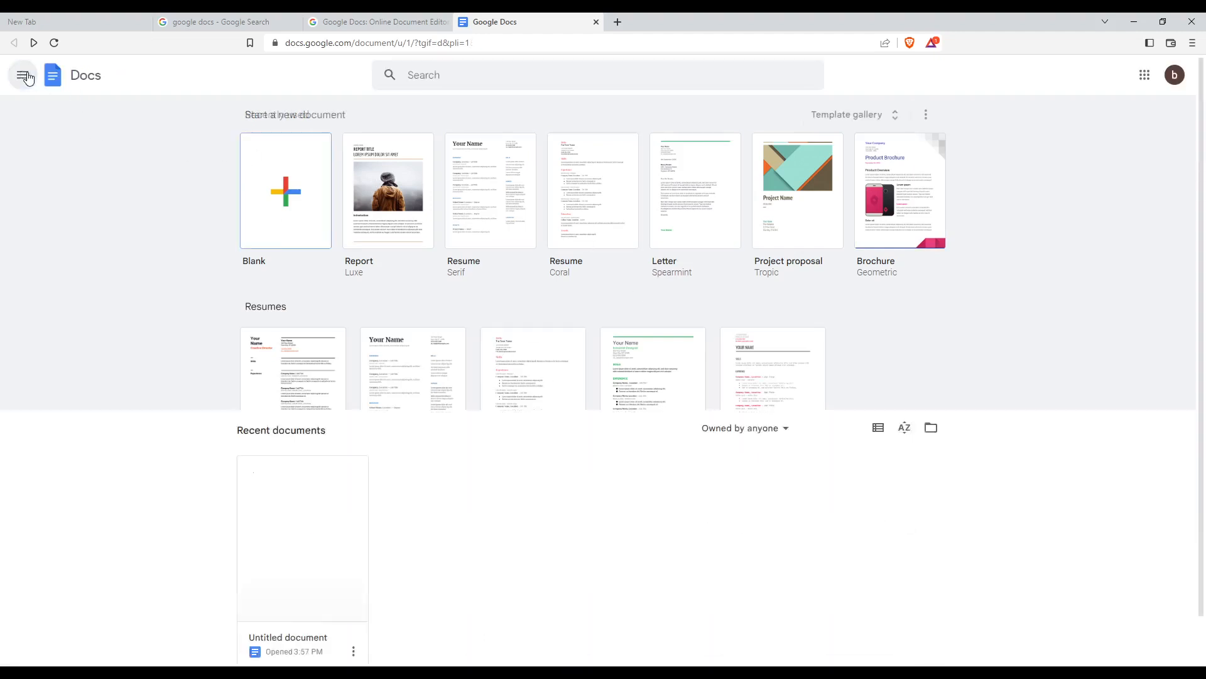
click(285, 191)
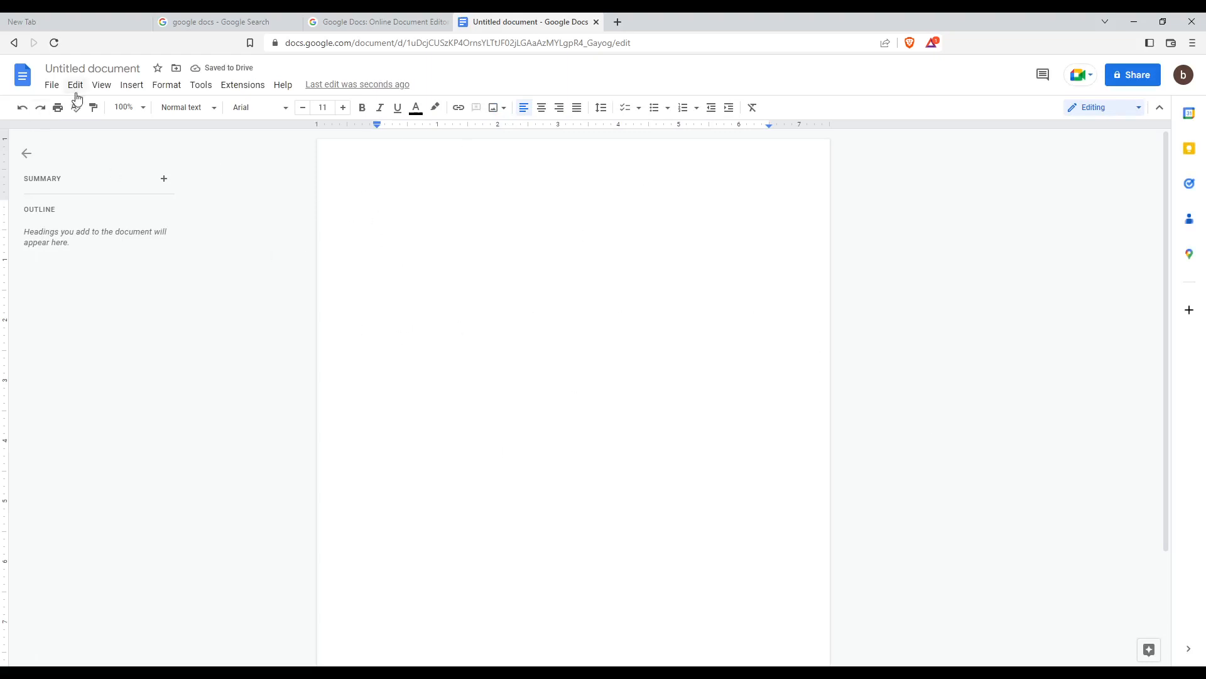
Insert an empty 4 x 3 table from the Insert menu
click(165, 85)
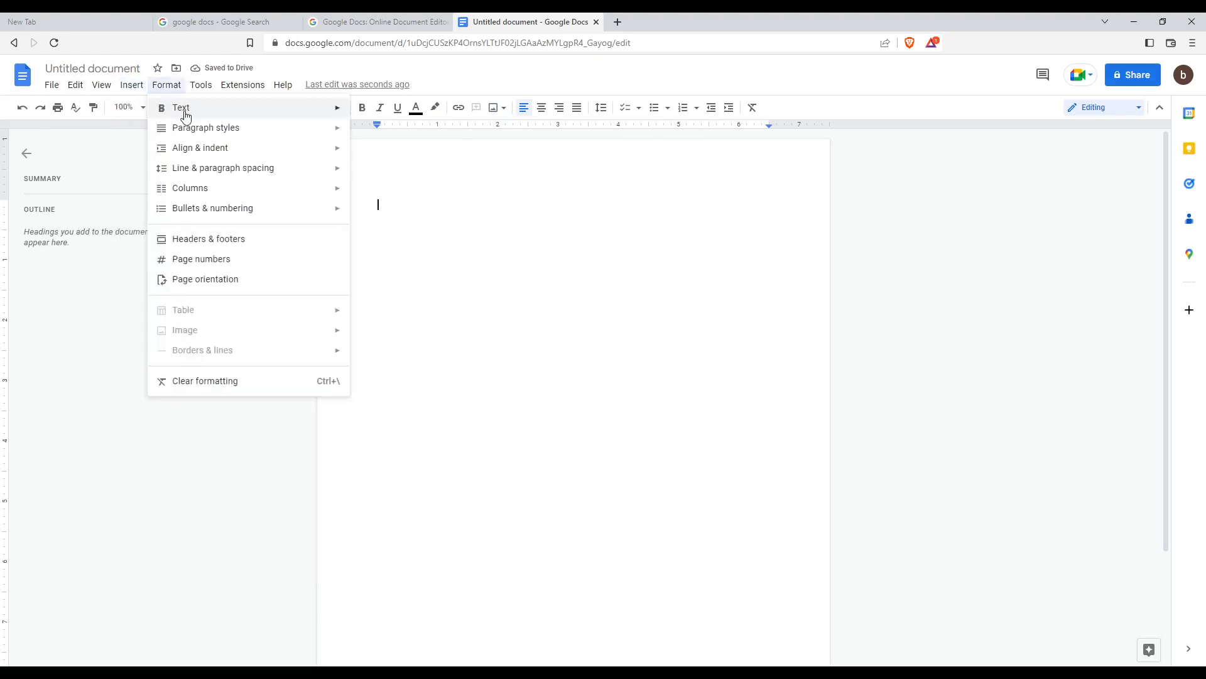
click(131, 85)
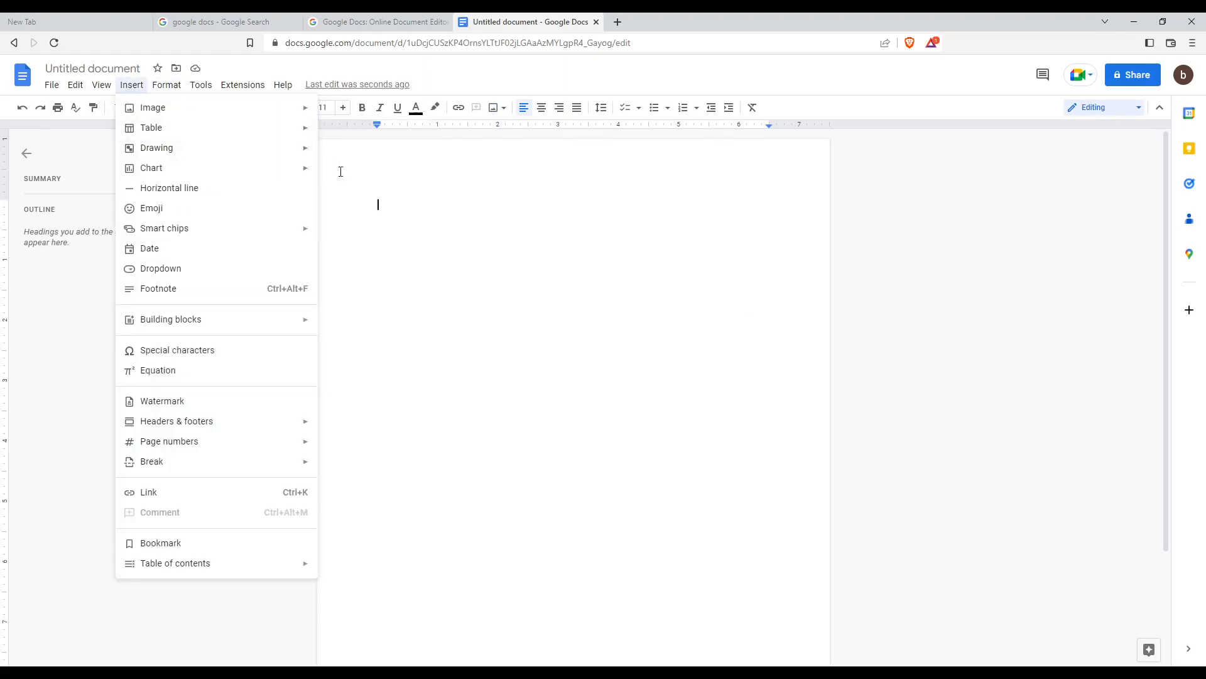
mouse_move(151, 127)
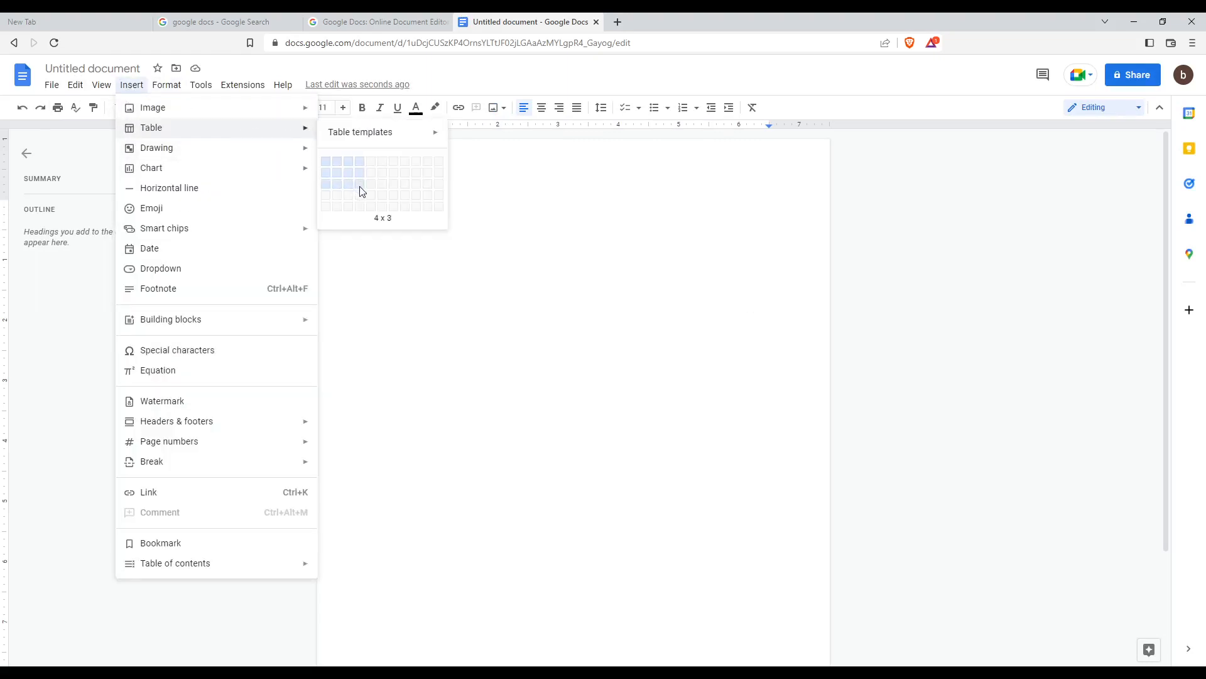
click(359, 182)
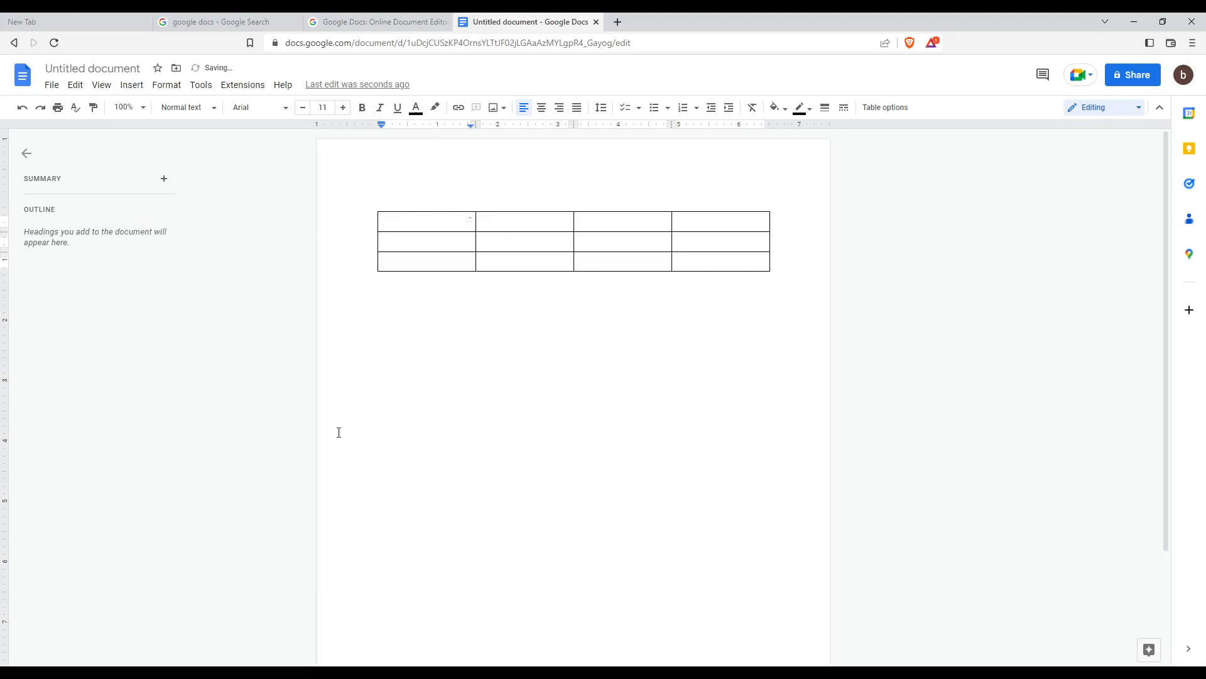
Place the cursor in the first cell of the new table
click(414, 222)
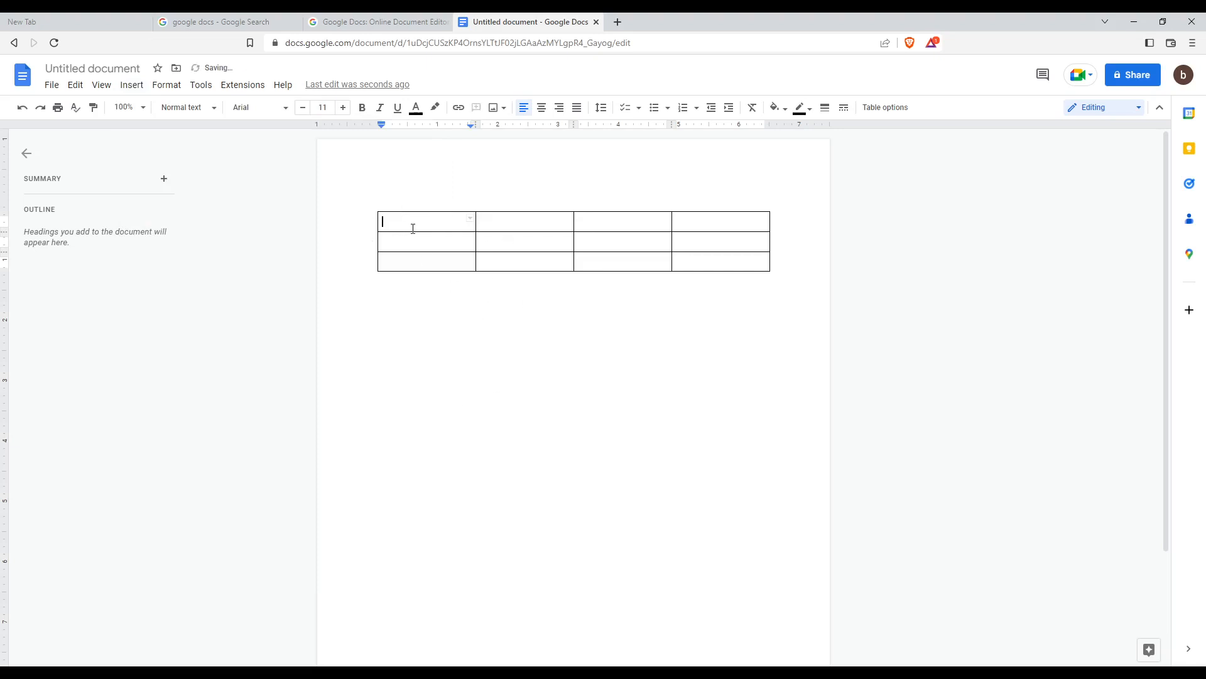
mouse_move(527, 275)
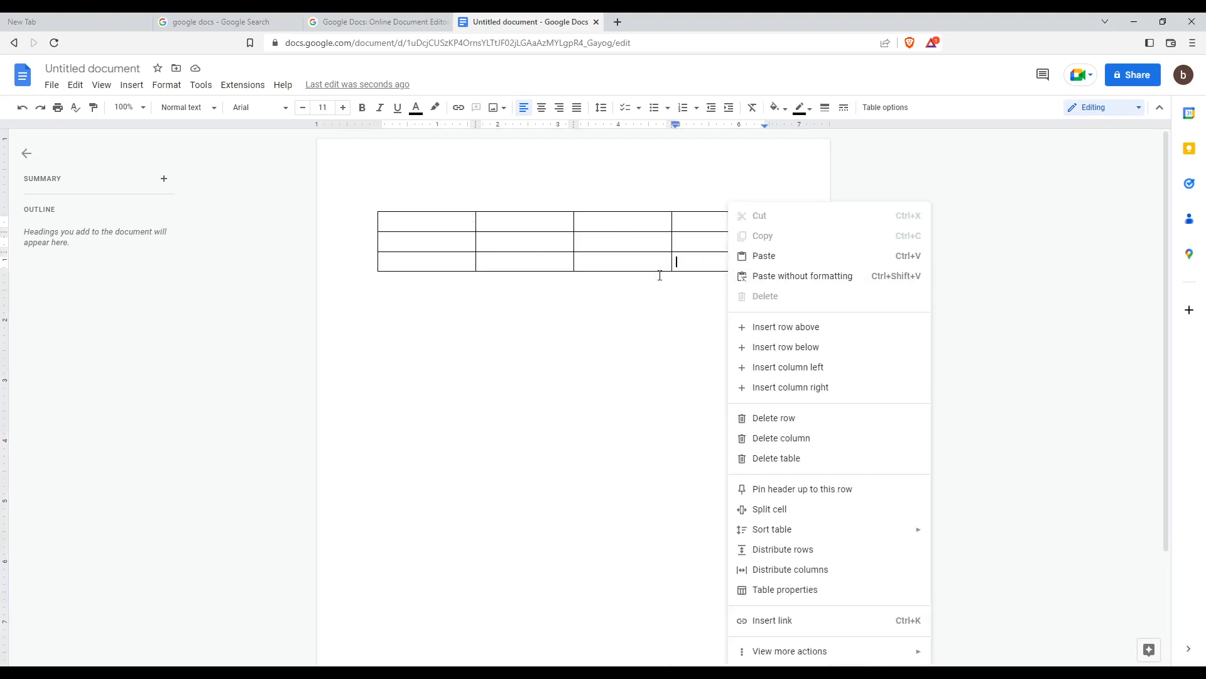
Add rows below and a column to the right, leaving a 4-row by 5-column table
click(785, 346)
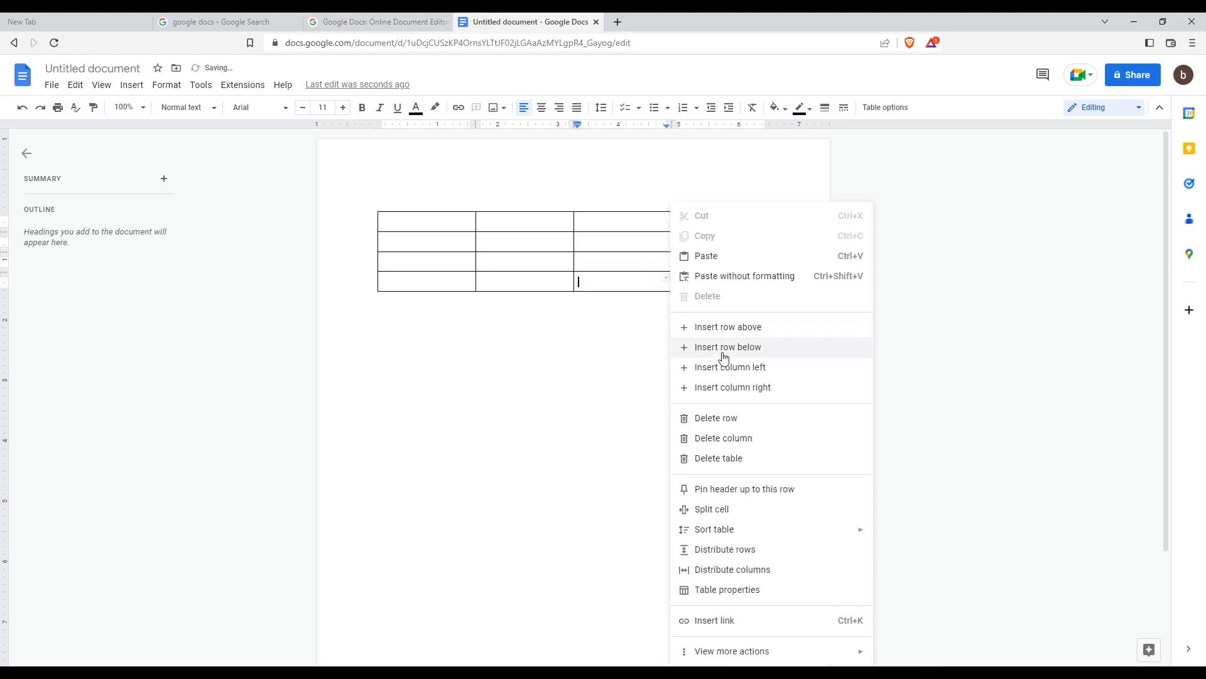
click(727, 347)
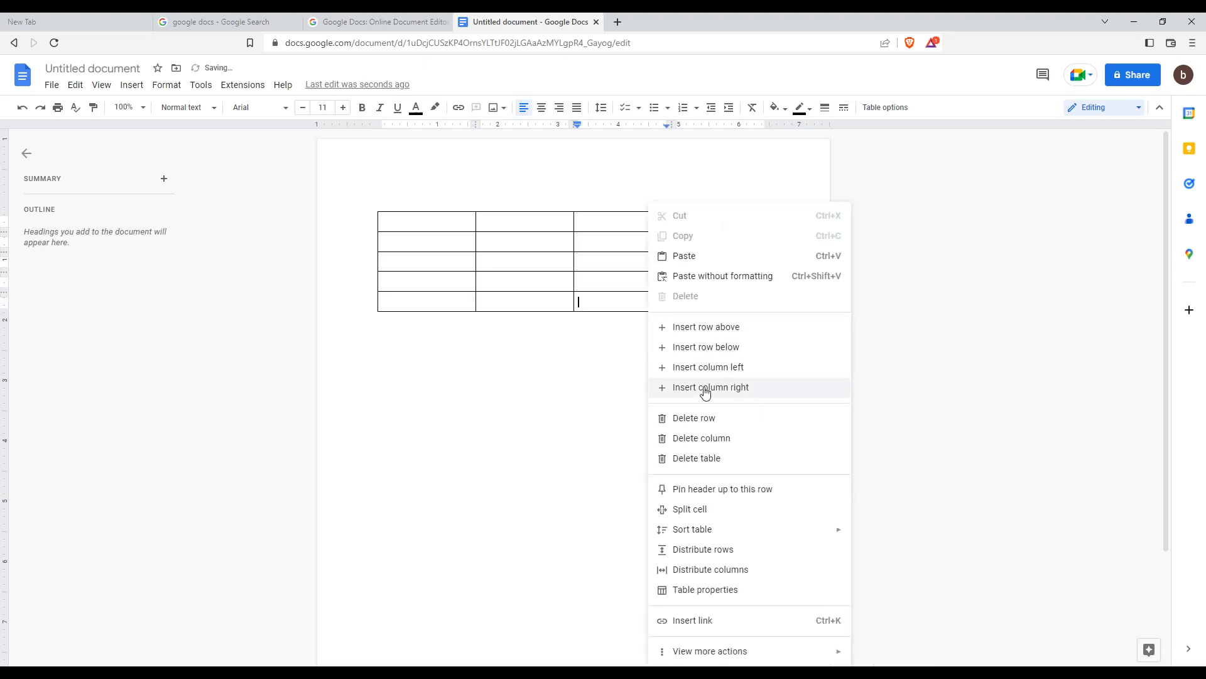
click(710, 387)
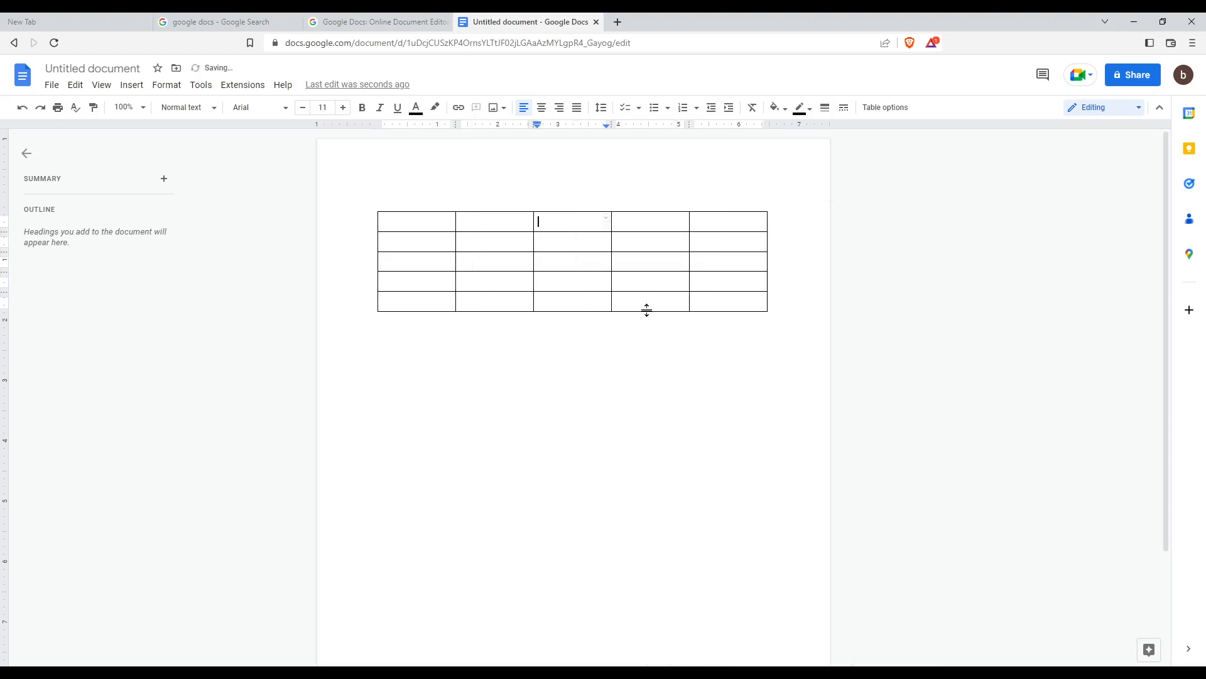
right_click(642, 301)
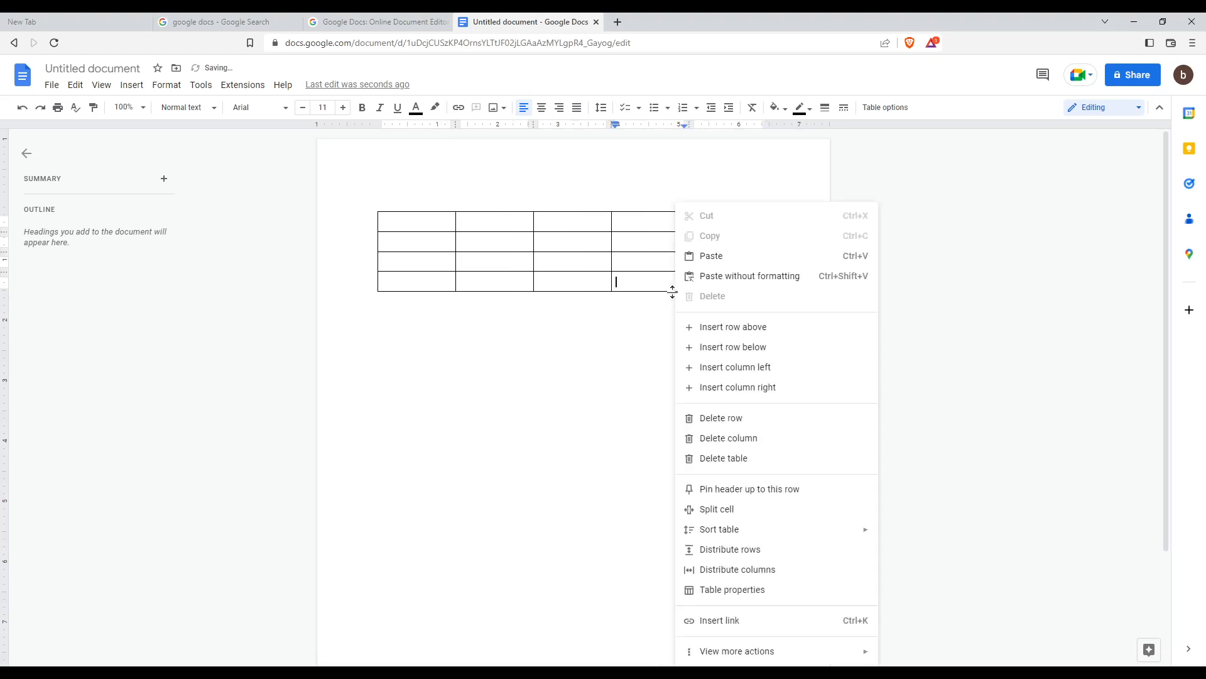
click(723, 458)
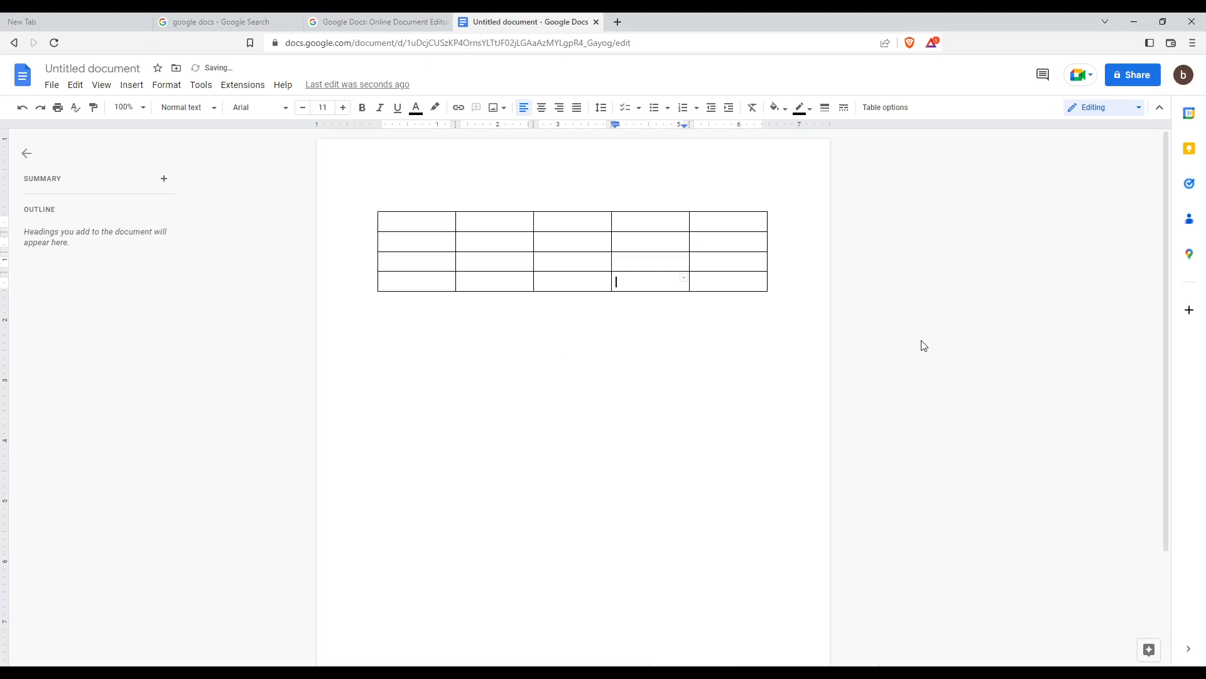
mouse_move(899, 339)
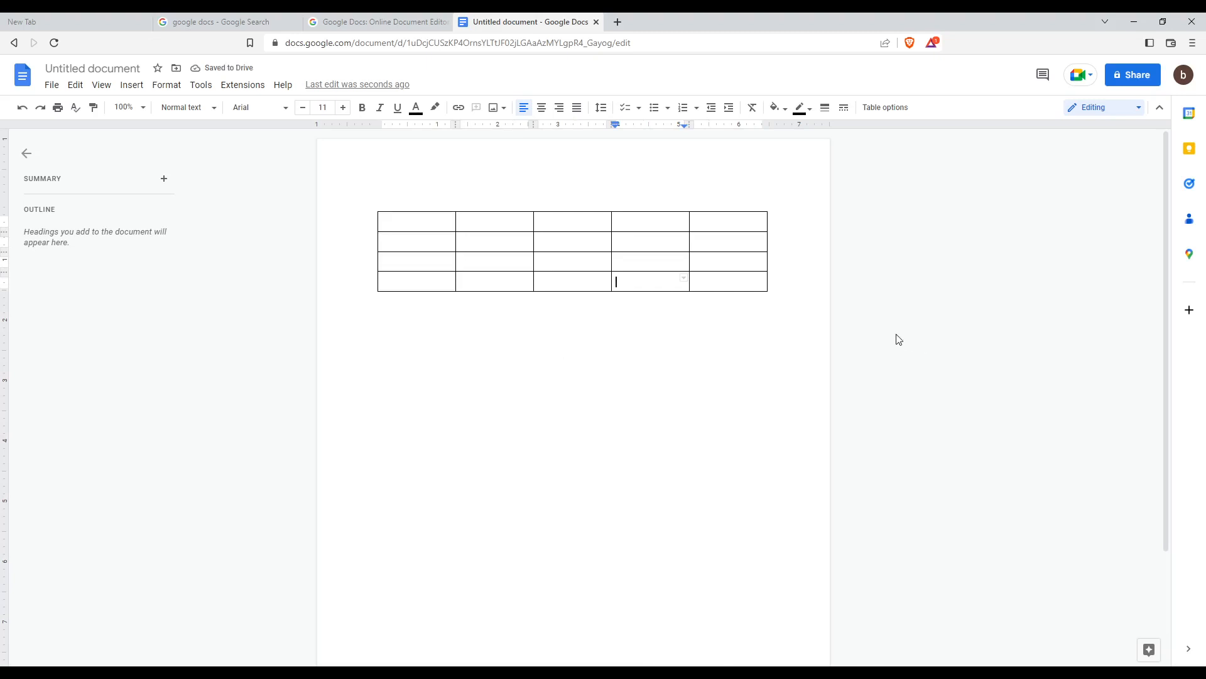